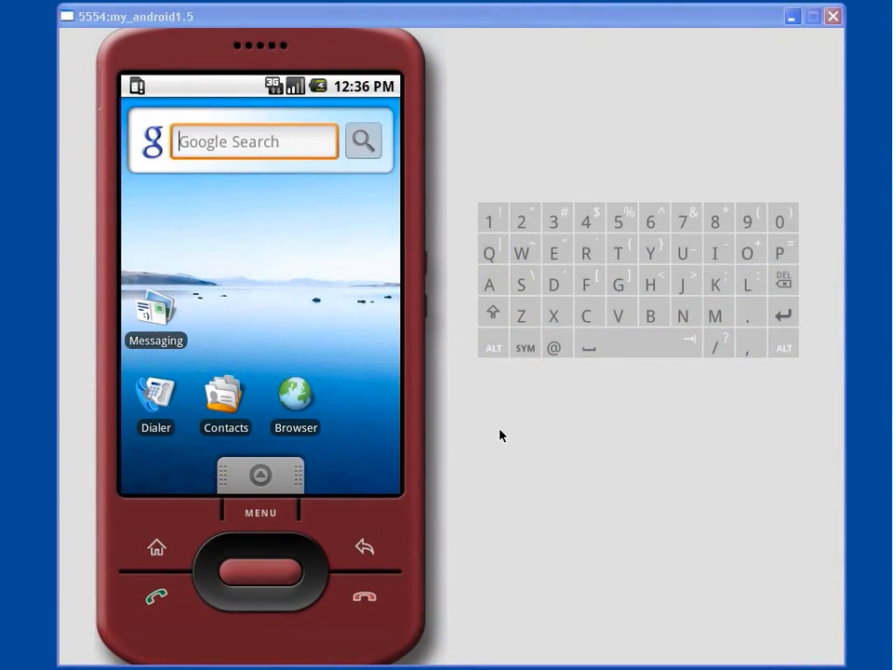
left_click(294, 395)
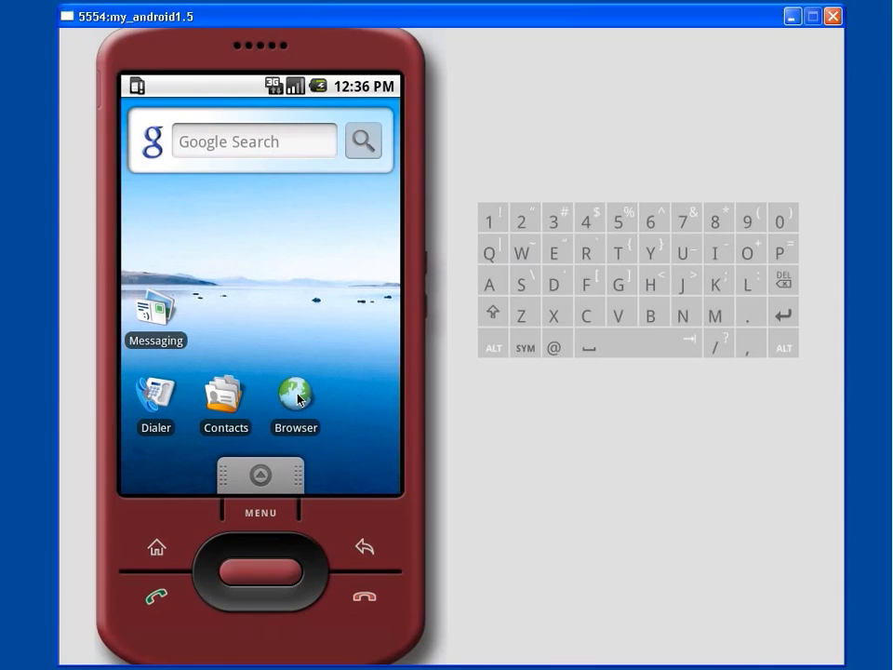
left_click(294, 390)
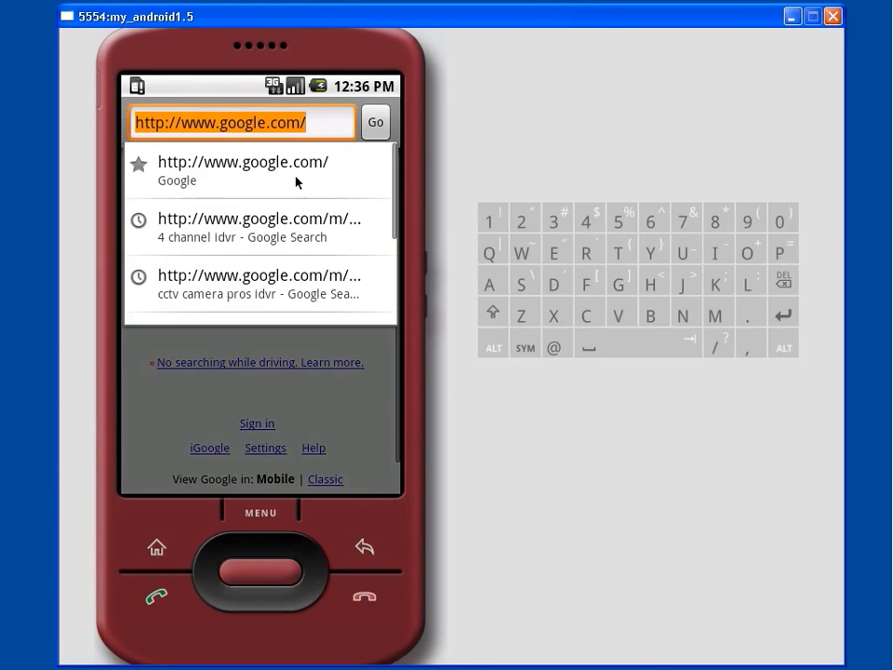
type("www.")
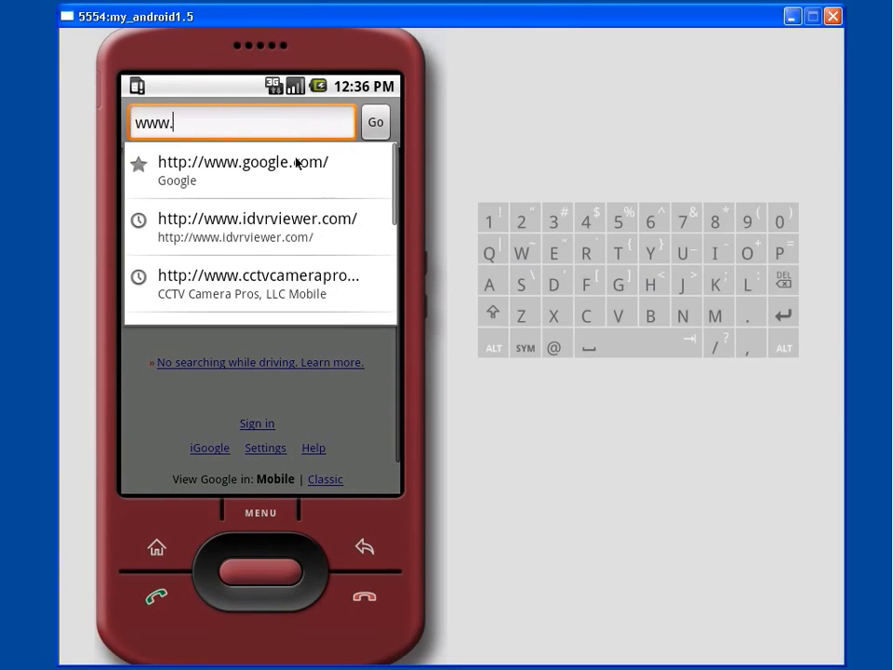
type("idvrviewer.com")
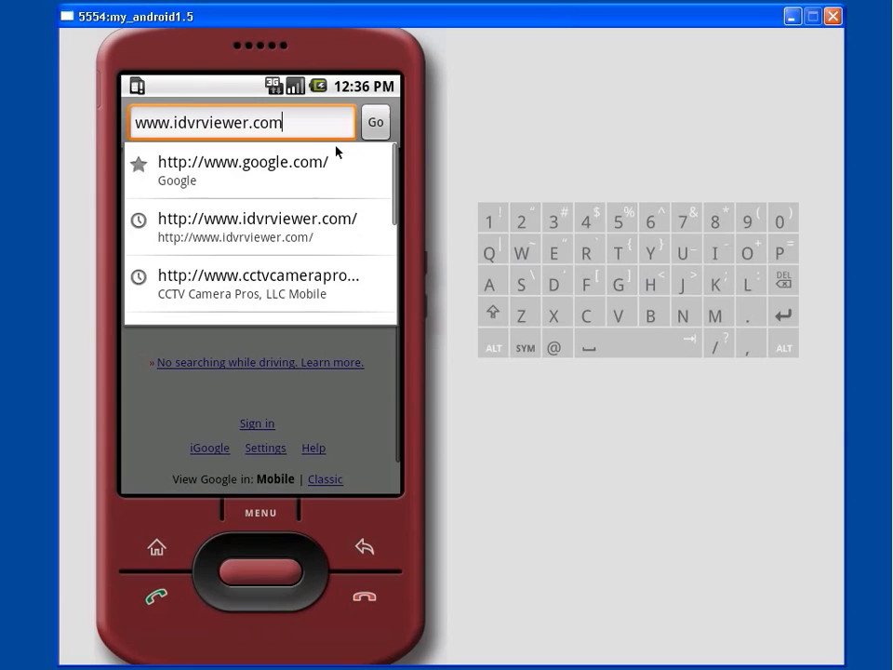
left_click(374, 123)
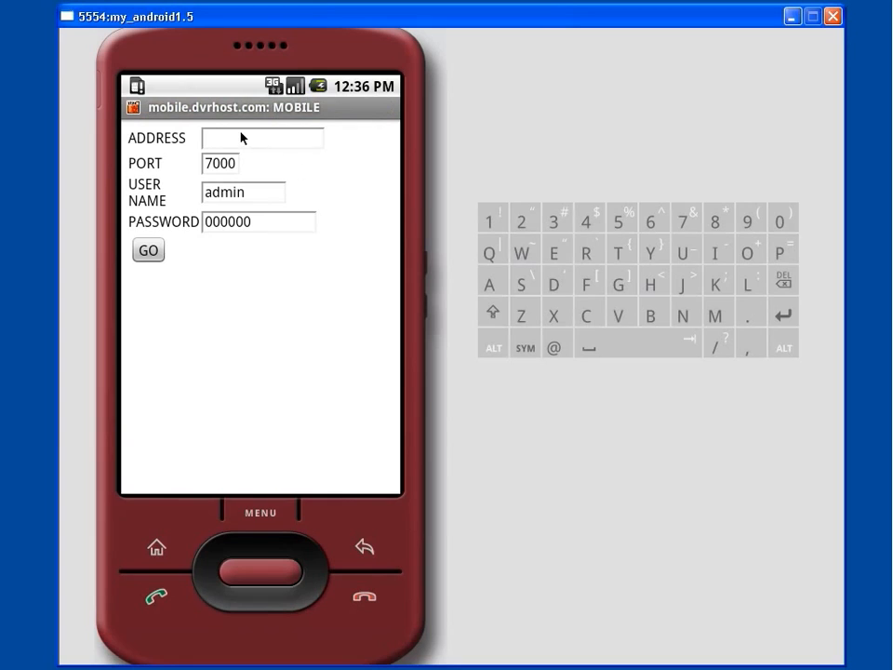
Enter address nuuo.dvrdns.org from the suggestion and submit the login with port 7000, user admin.
left_click(262, 137)
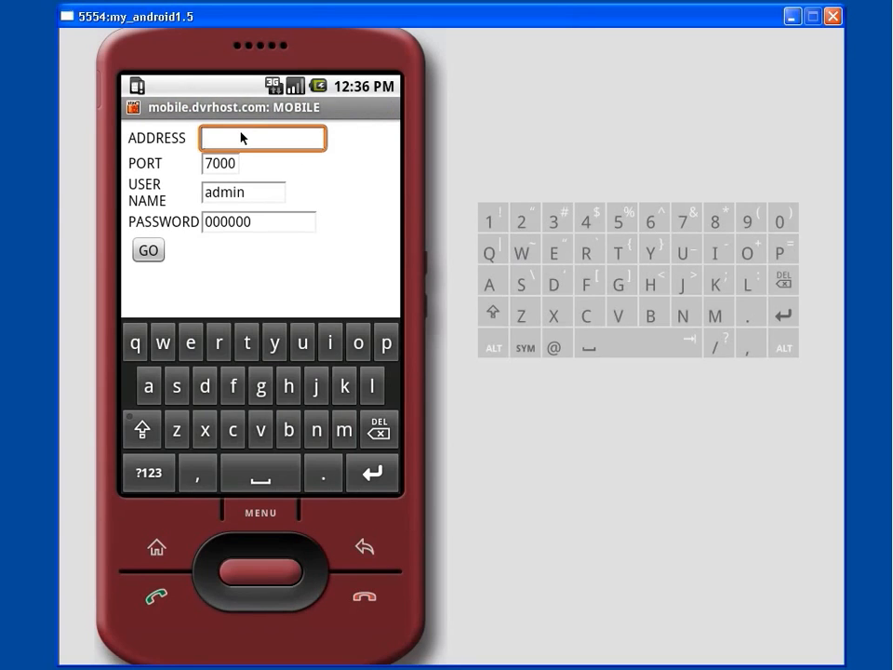
type("nuuo.")
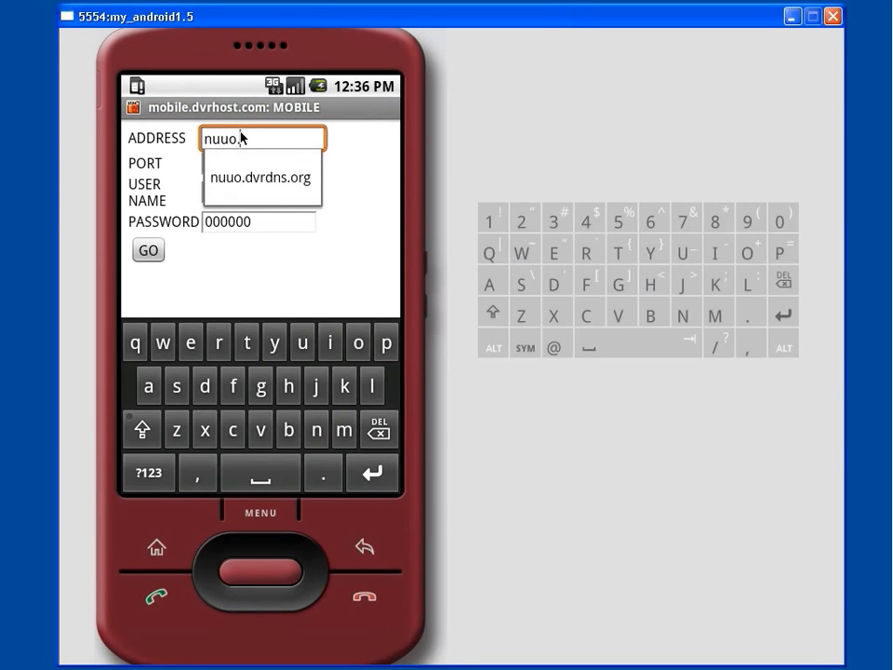
type("dvrdn")
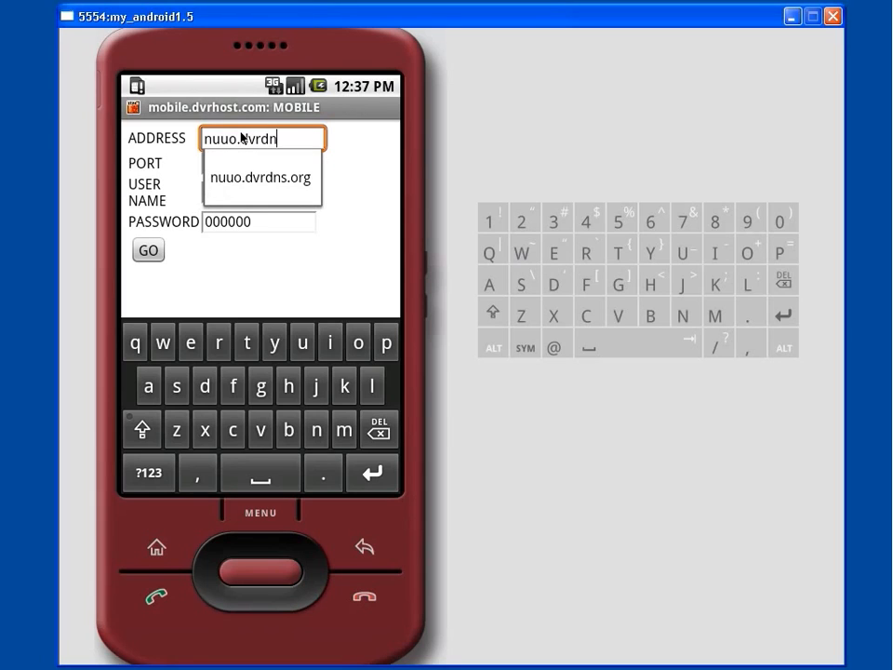
left_click(261, 179)
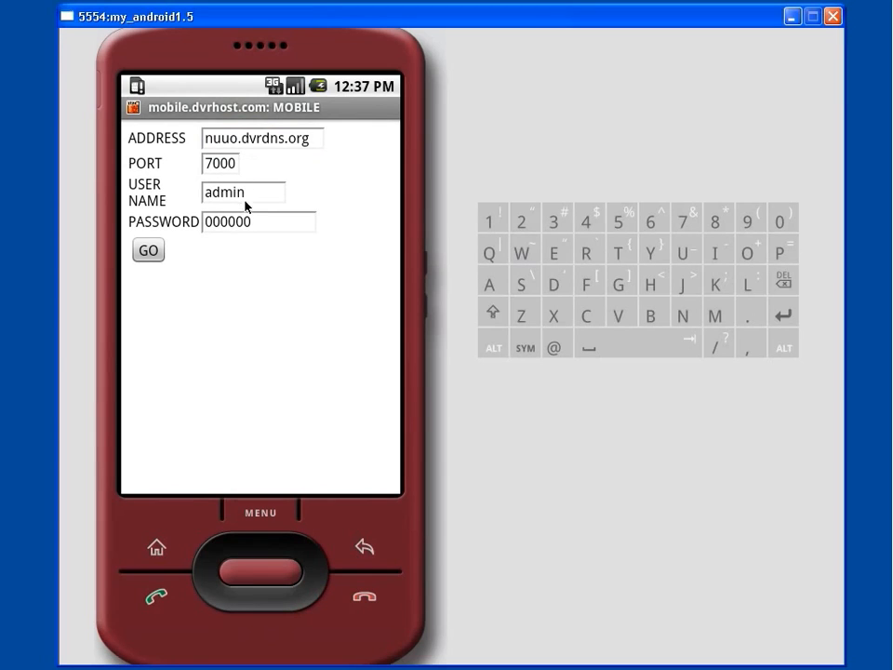
mouse_move(246, 232)
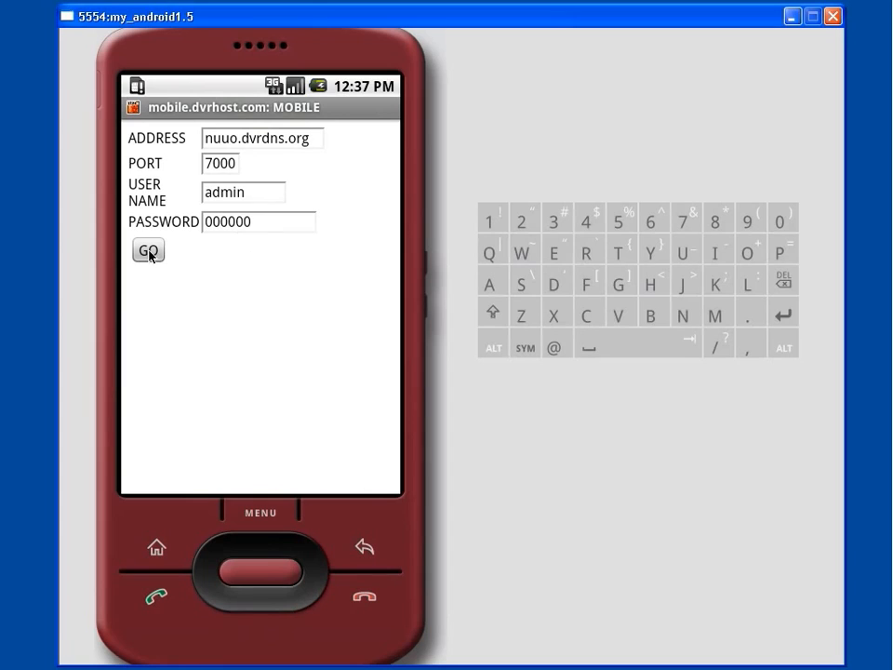
left_click(149, 251)
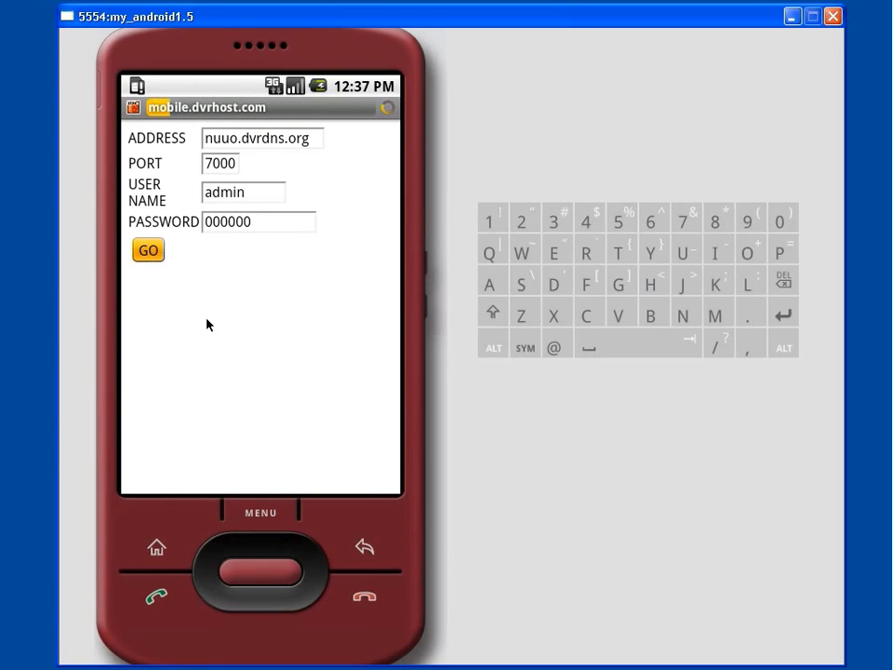
View the live street-view feed from CAM4, then return to the camera list.
left_click(147, 249)
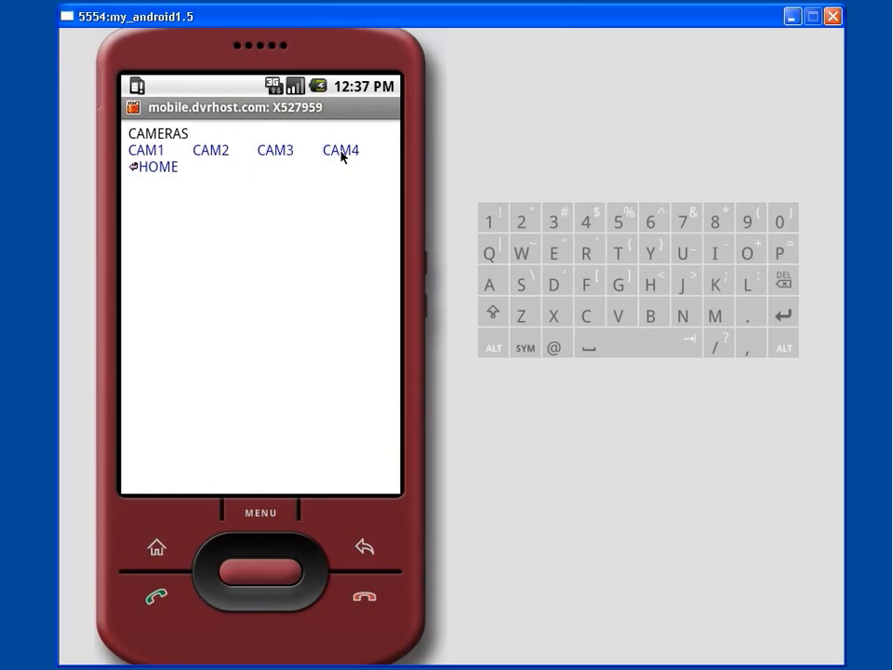
left_click(338, 148)
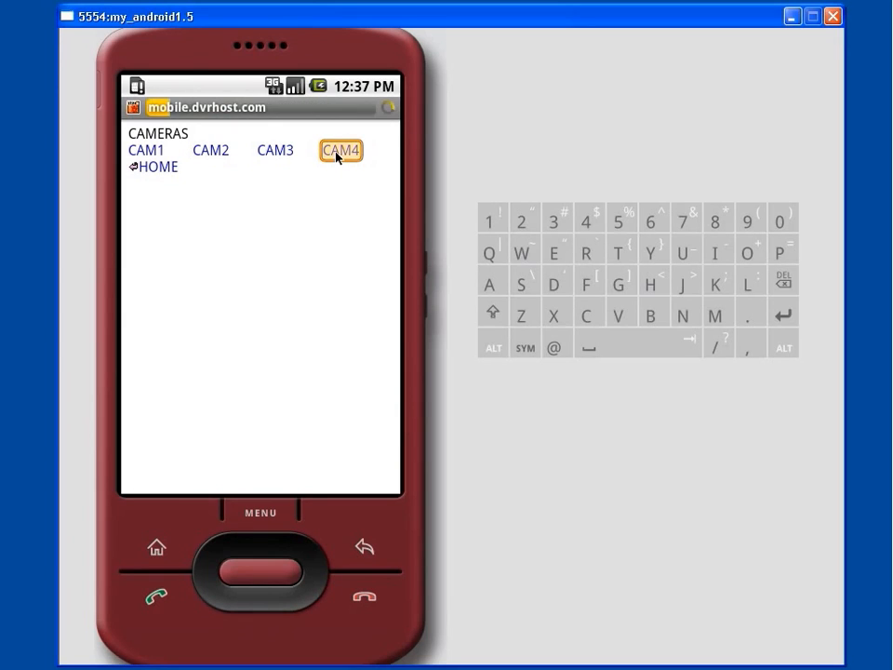
left_click(340, 148)
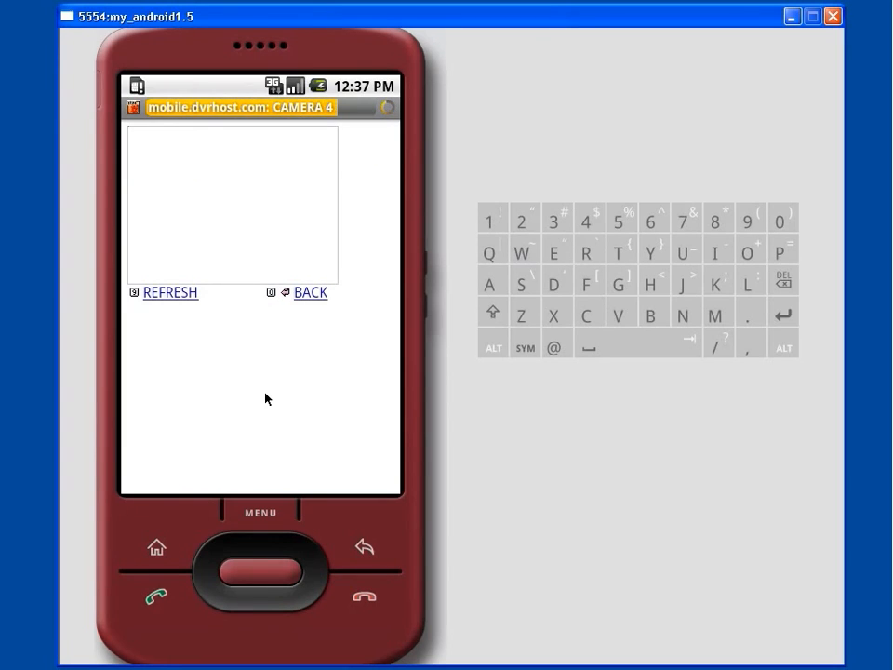
left_click(171, 292)
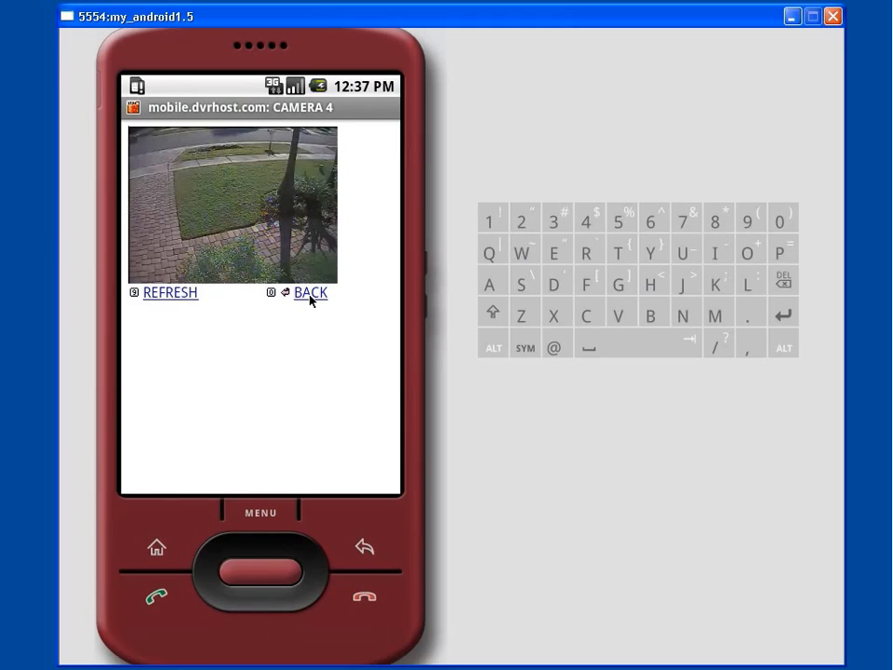
left_click(308, 292)
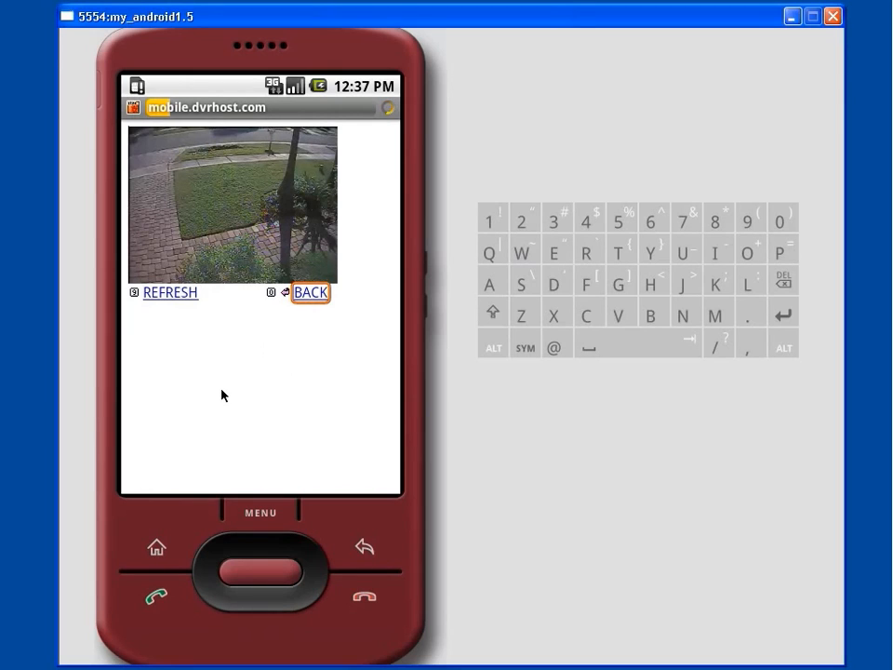
View the live backyard pool-fence feed from CAM2, then return to the camera list.
left_click(309, 292)
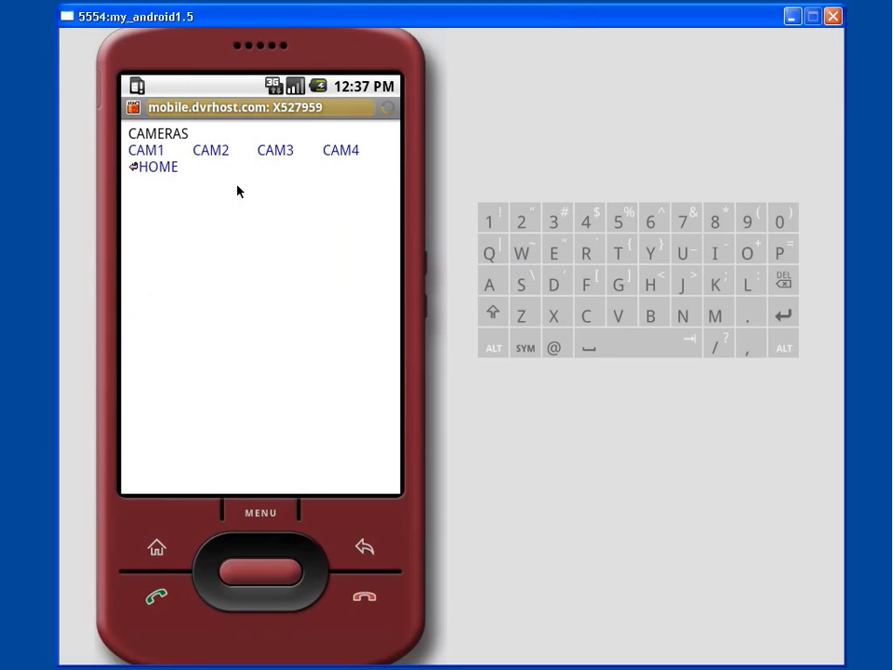
left_click(210, 149)
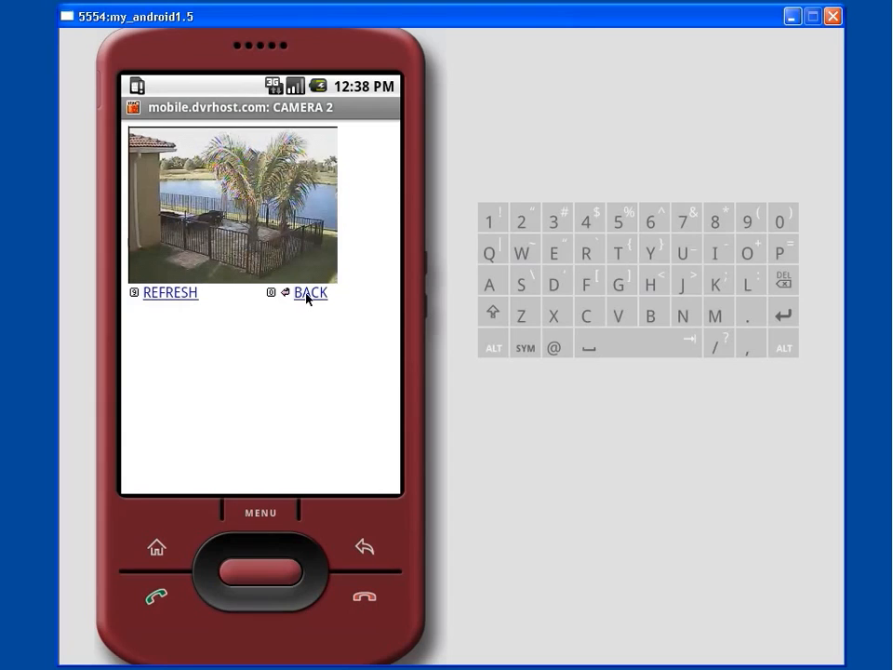
left_click(310, 292)
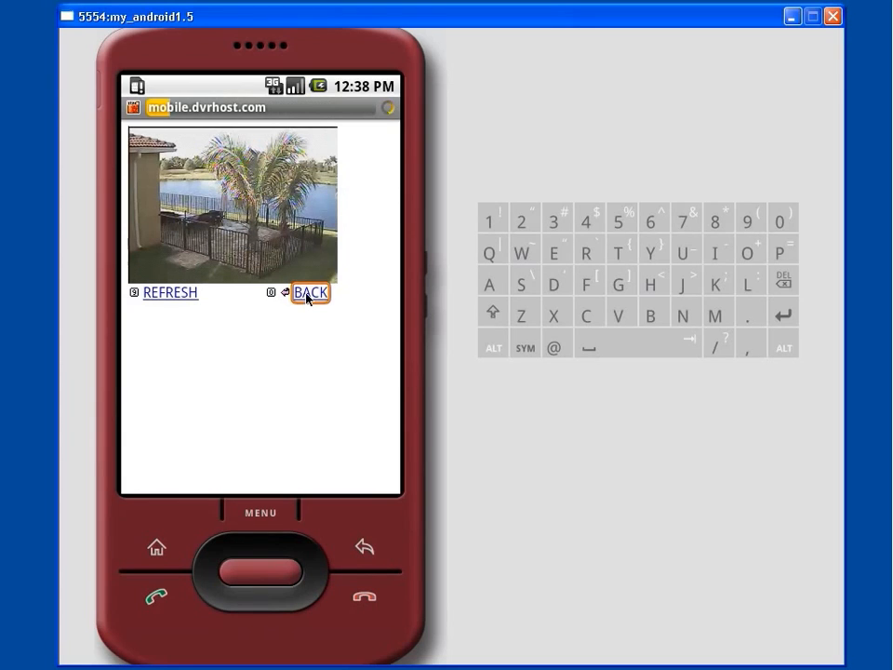
View the live lakeside palm-tree feed from CAM3, then return to the camera list.
left_click(311, 292)
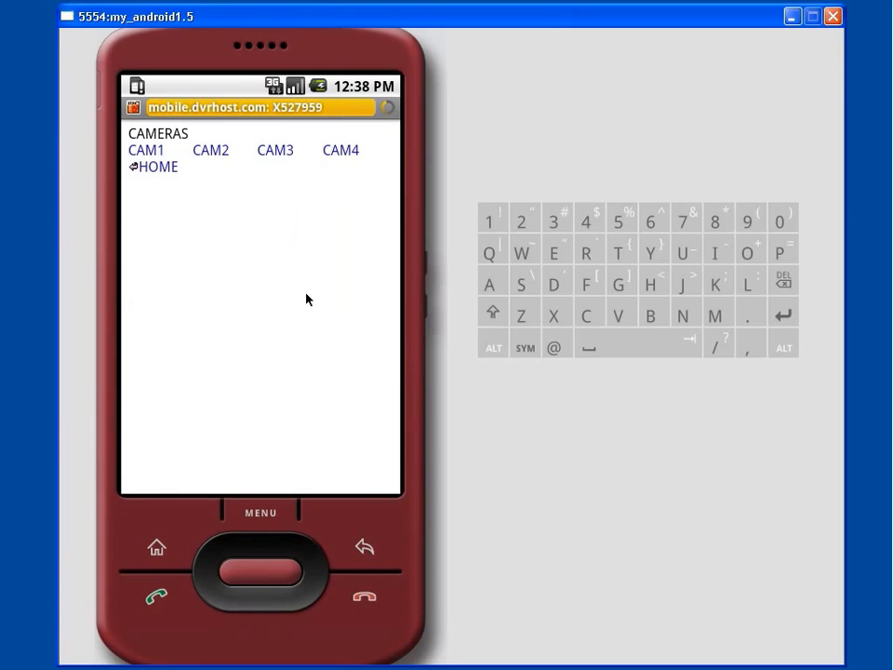
left_click(275, 149)
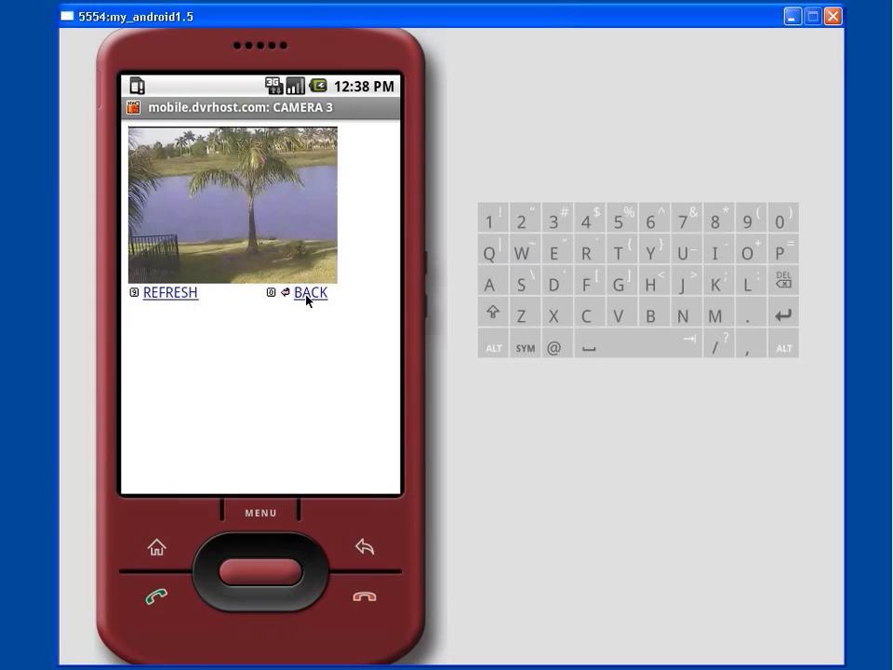
left_click(311, 293)
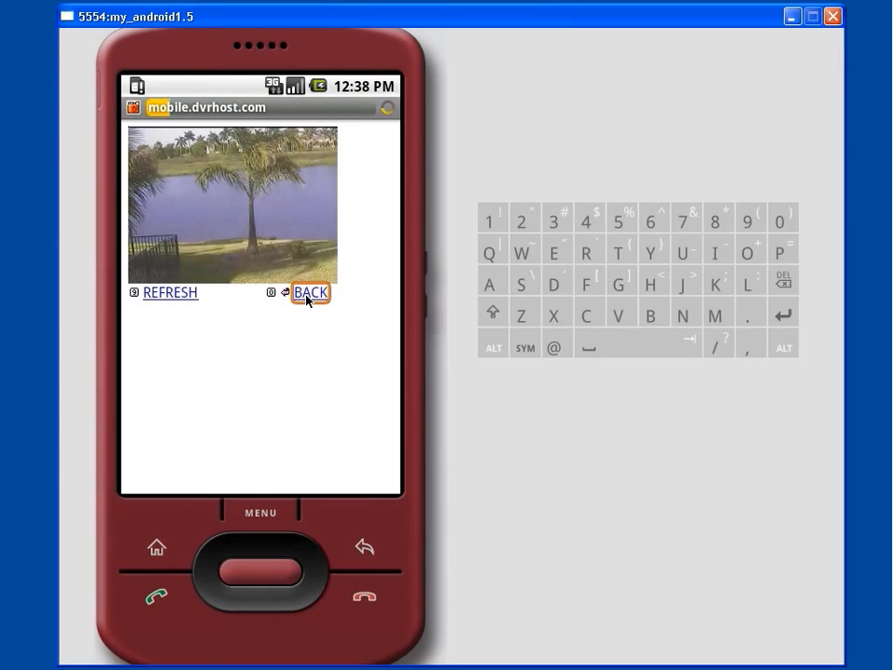
left_click(311, 290)
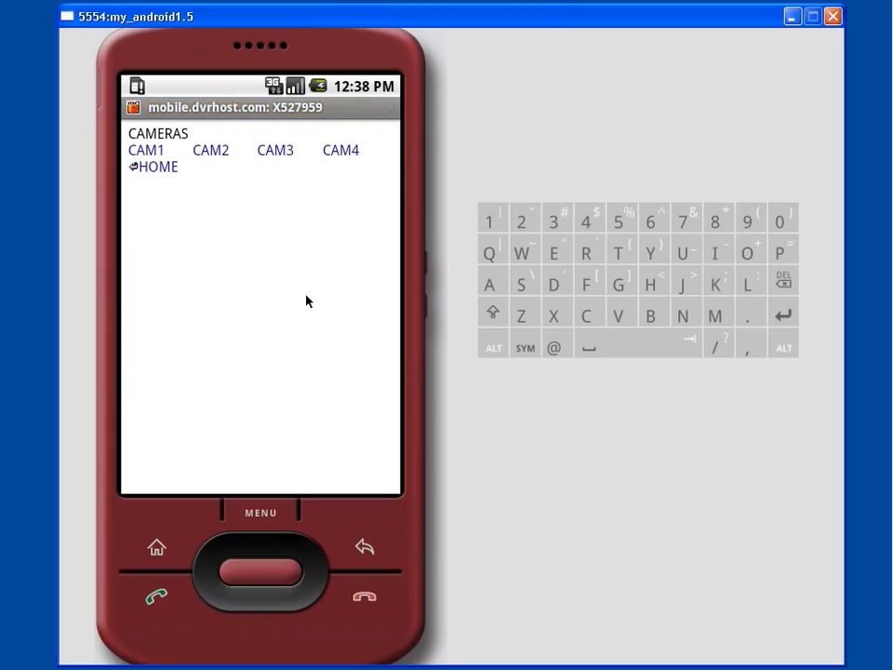